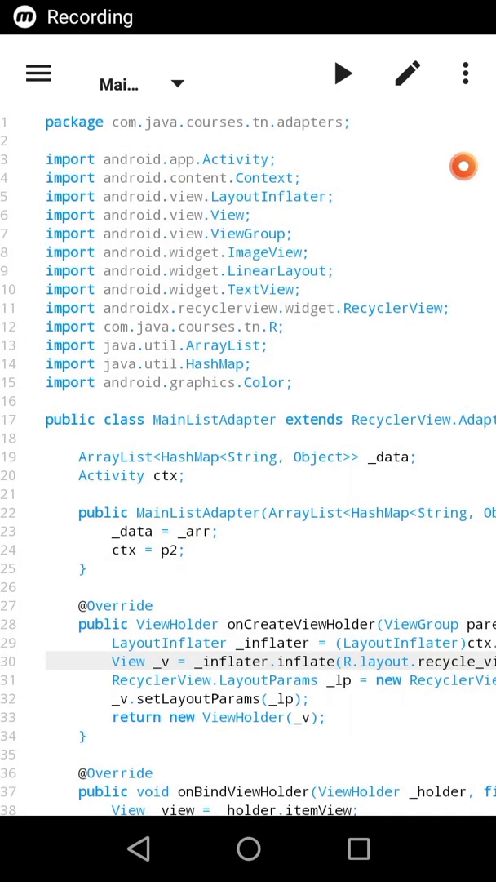
- Show the AppProjects project browser and briefly check the file actions list
click(39, 72)
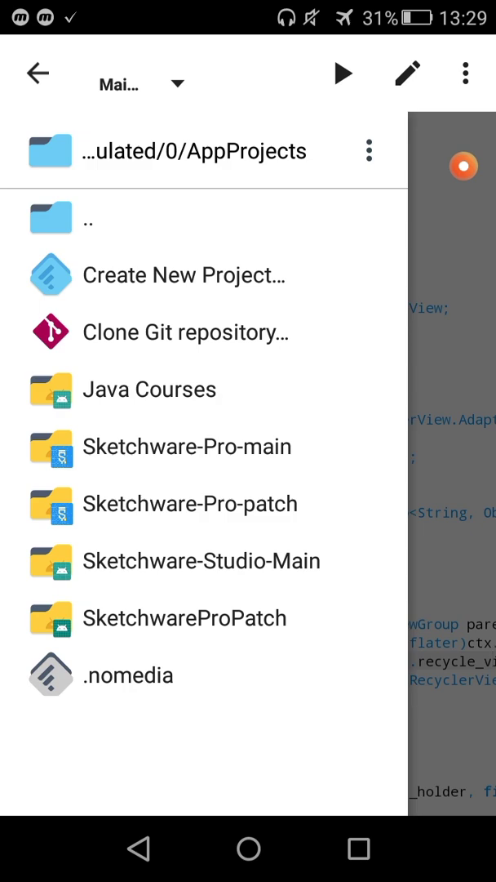
click(465, 72)
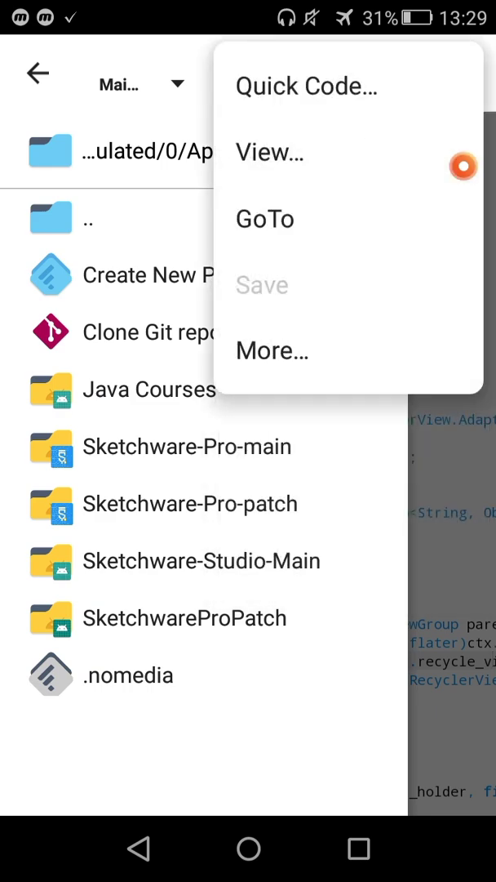
click(304, 85)
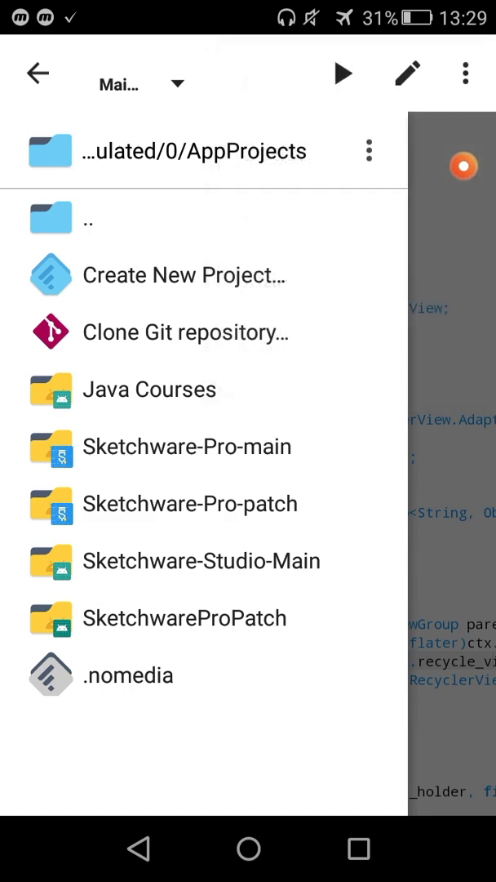
- Browse the Create New Project templates, cancel, and scroll down through the MainListAdapter code
click(185, 274)
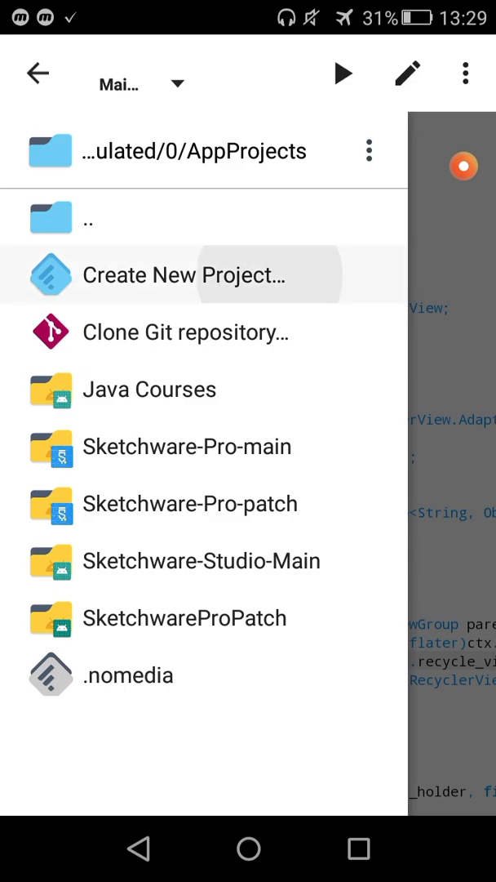
click(185, 274)
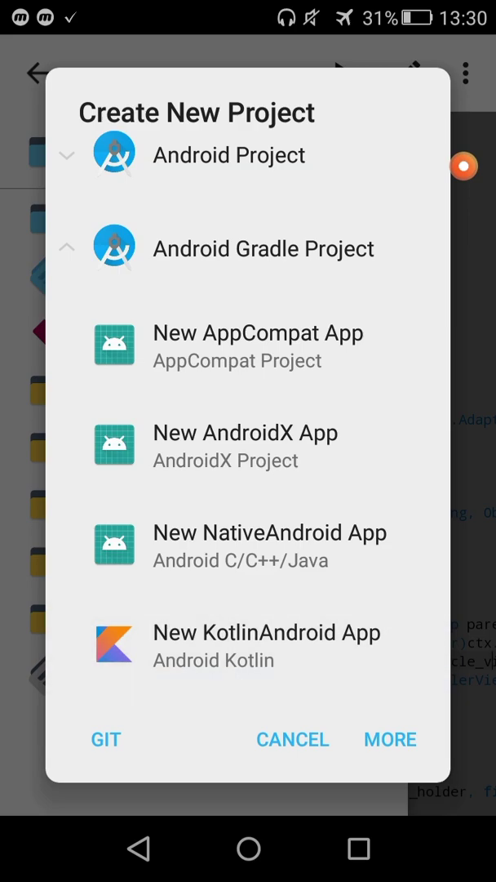
click(292, 738)
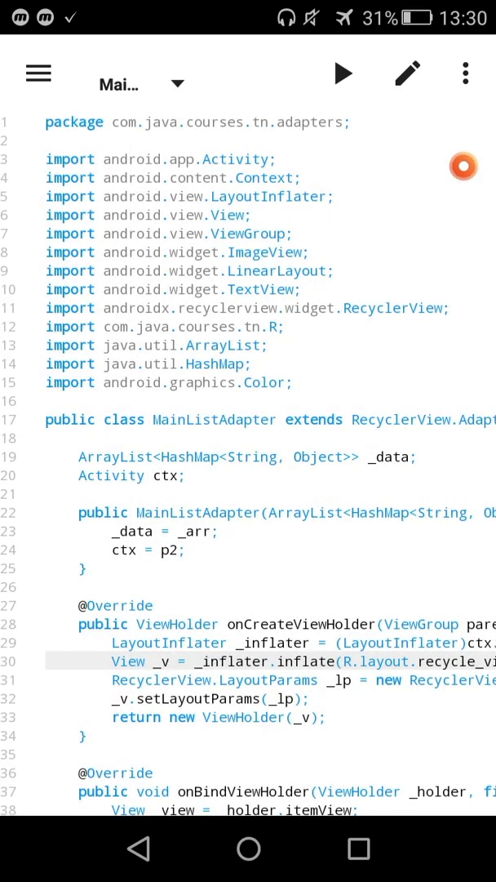
scroll(down, 3)
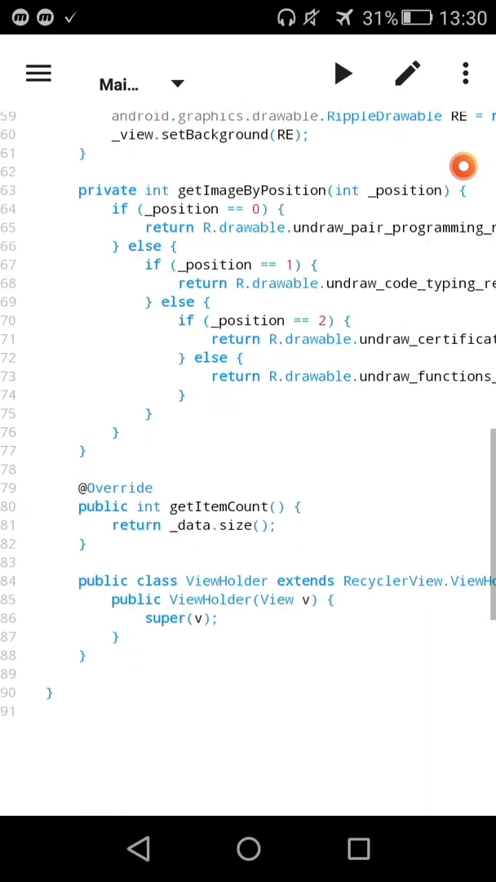
scroll(down, 3)
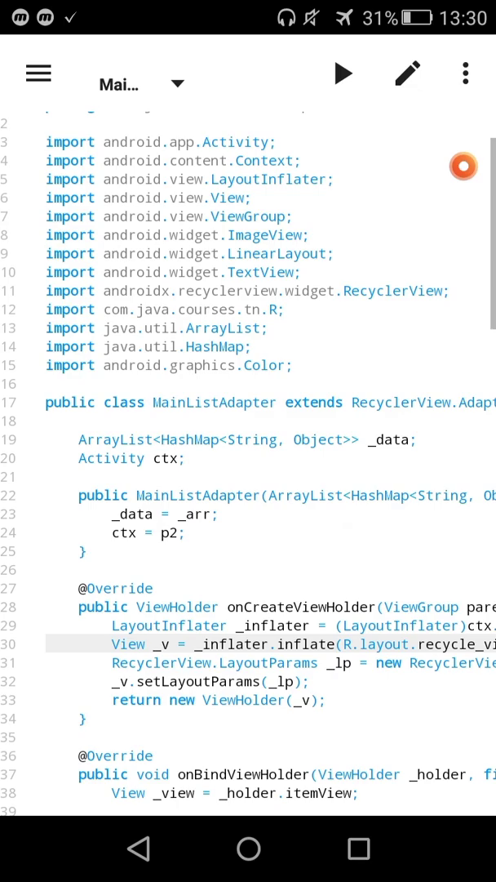
scroll(down, 3)
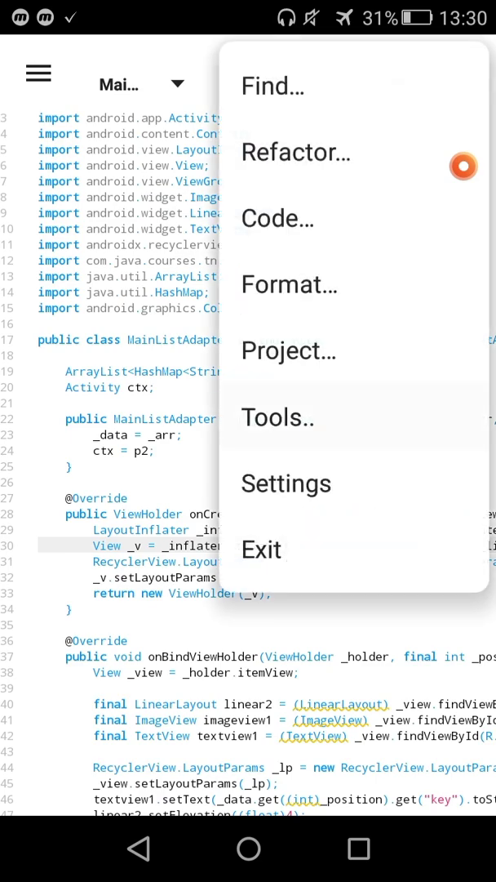
- Load the Icon library and scroll its searchable grid of 5755 icons
click(278, 219)
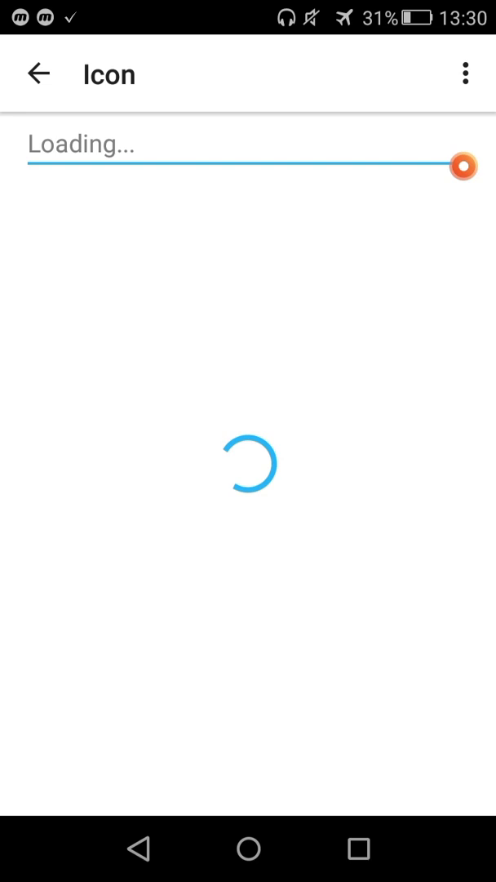
click(467, 73)
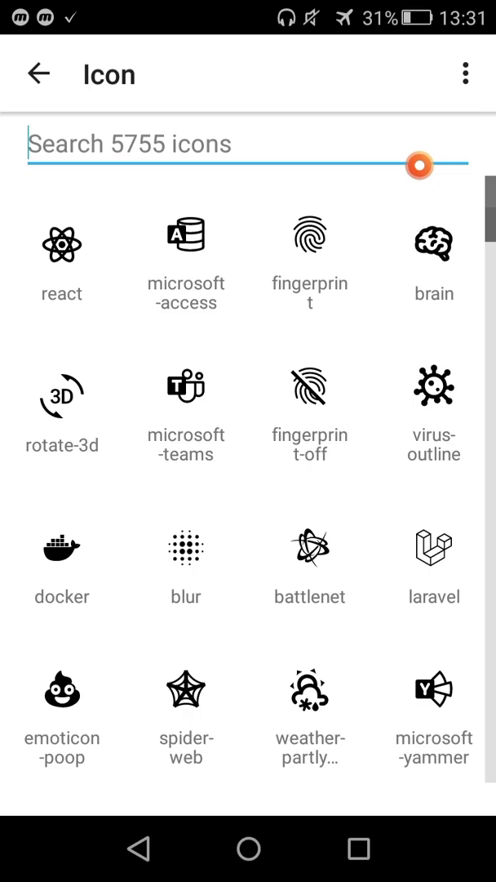
scroll(down, 3)
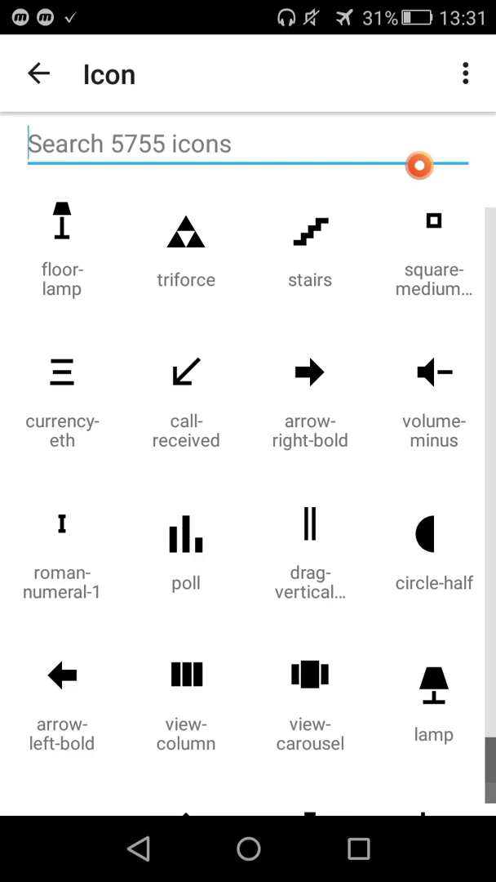
- Return to the code, test Code escape with the text 'gsghsbdhdd', then show the Tools list with Batch replacement
click(39, 73)
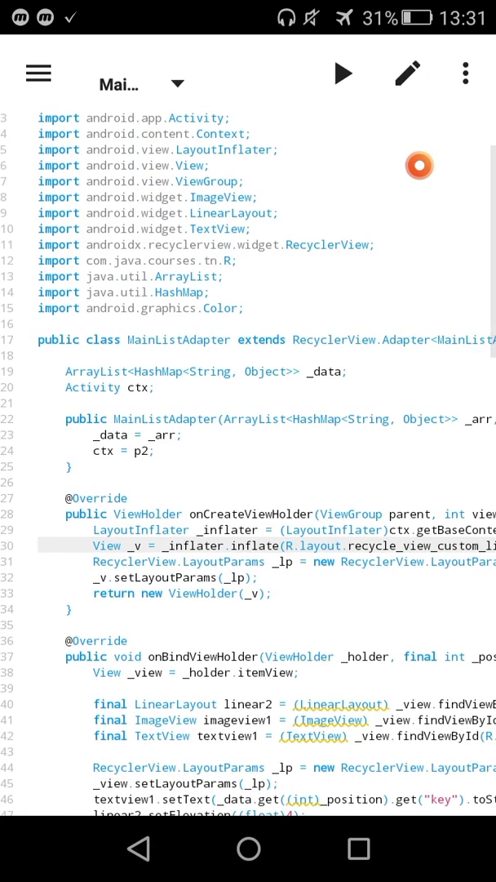
click(466, 72)
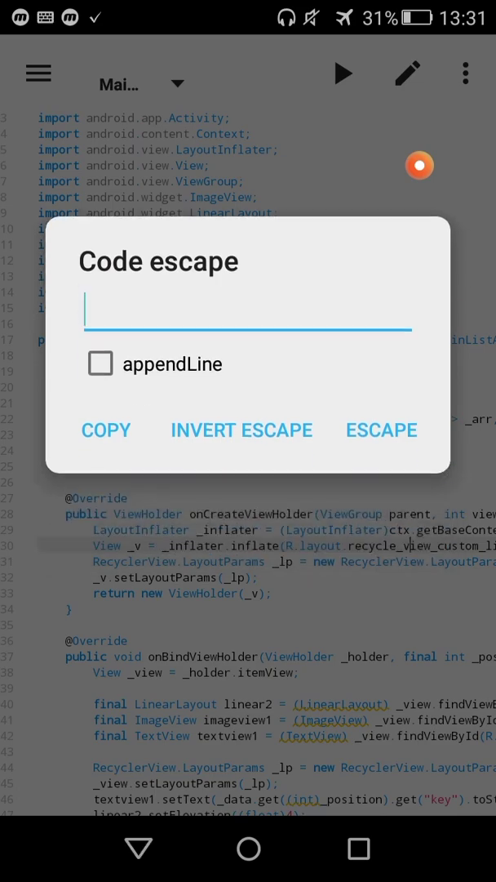
text(gsghsbd)
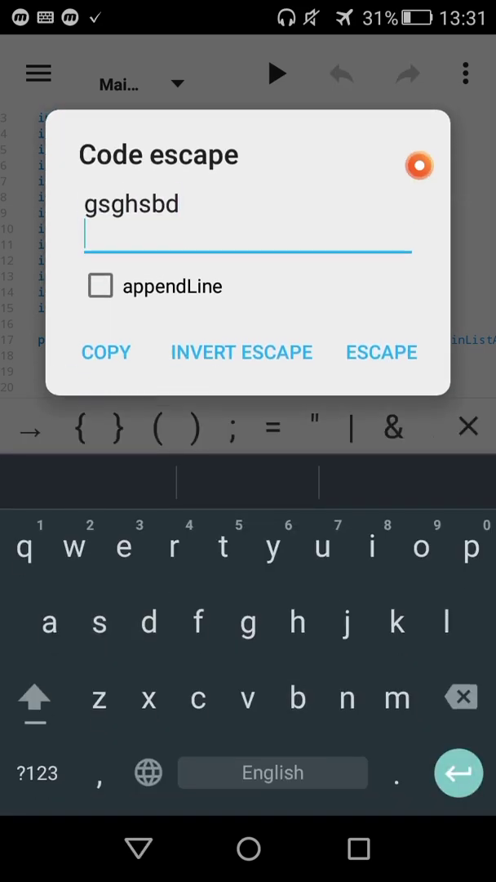
text(hdd)
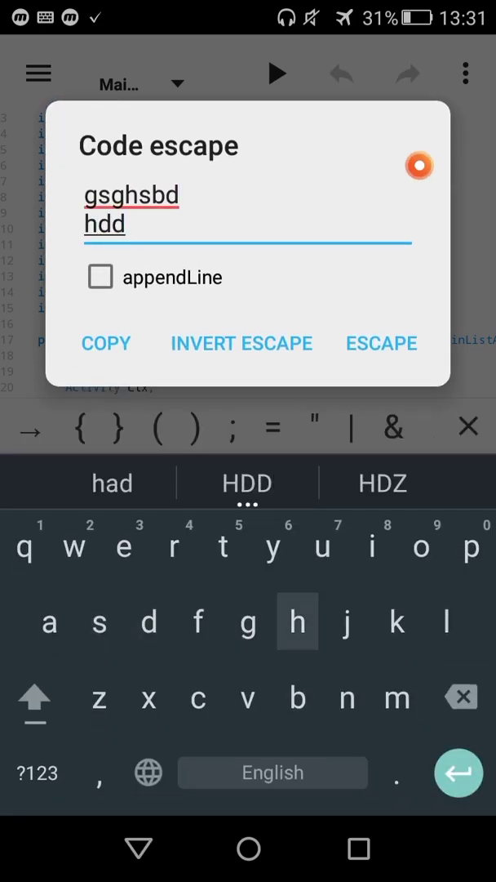
click(99, 276)
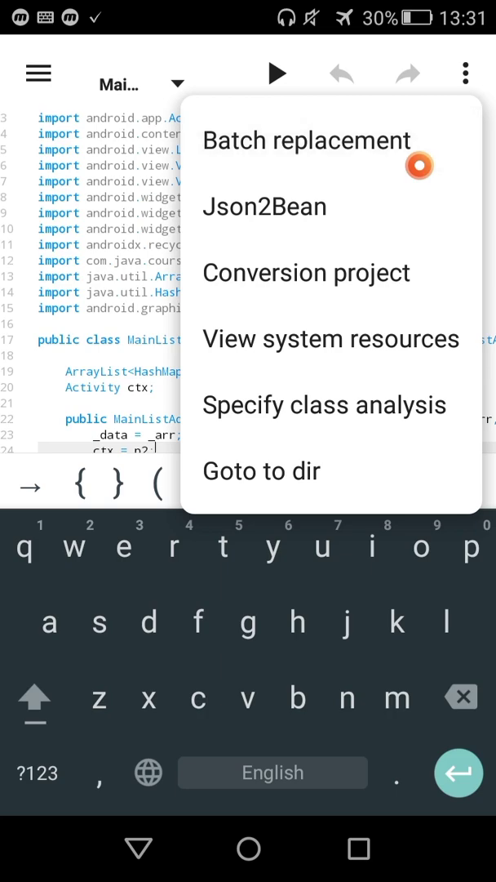
click(307, 141)
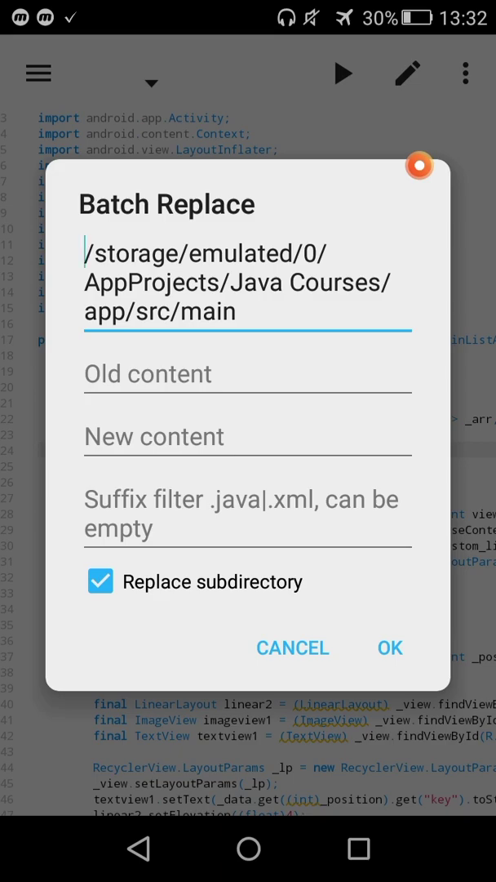
click(294, 647)
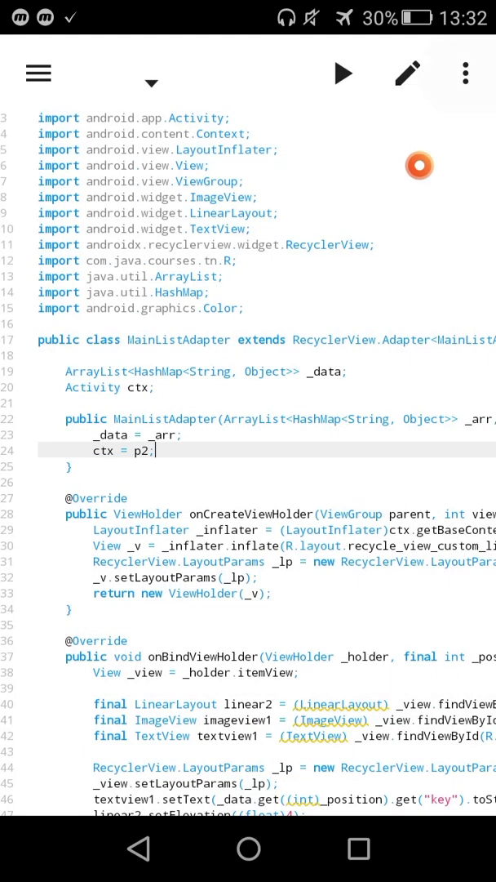
click(465, 72)
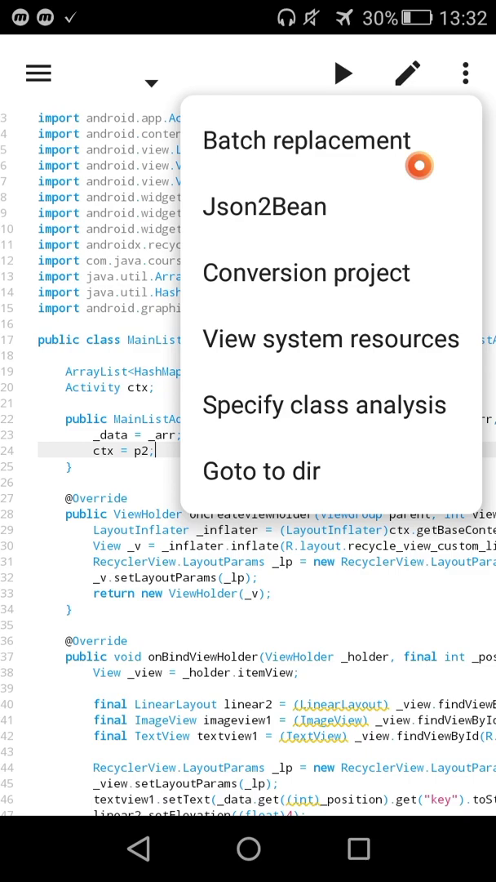
- Enter the IDE settings and switch to the Advanced Settings Project page
click(261, 471)
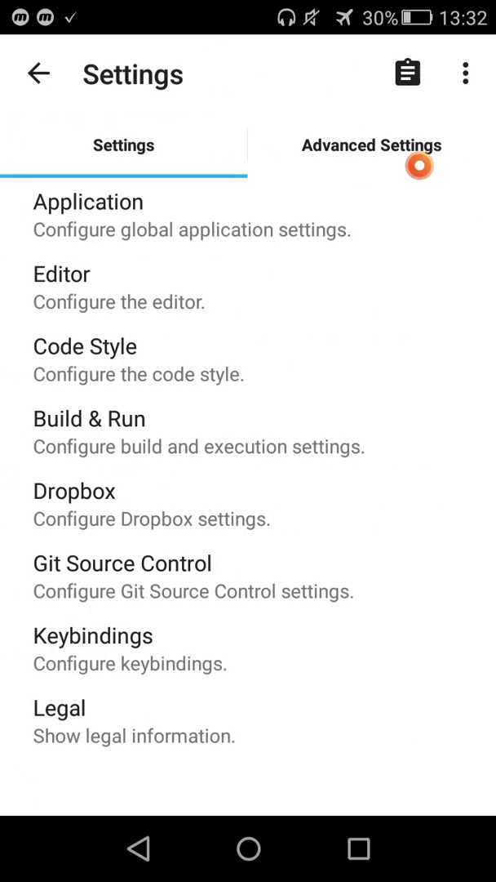
click(62, 274)
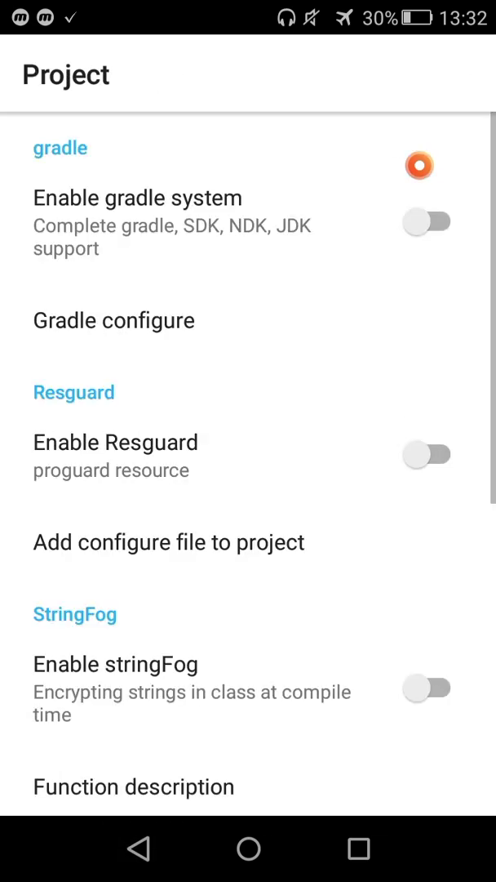
- Enable the gradle system and choose Install from the Gradle configure choices
click(427, 222)
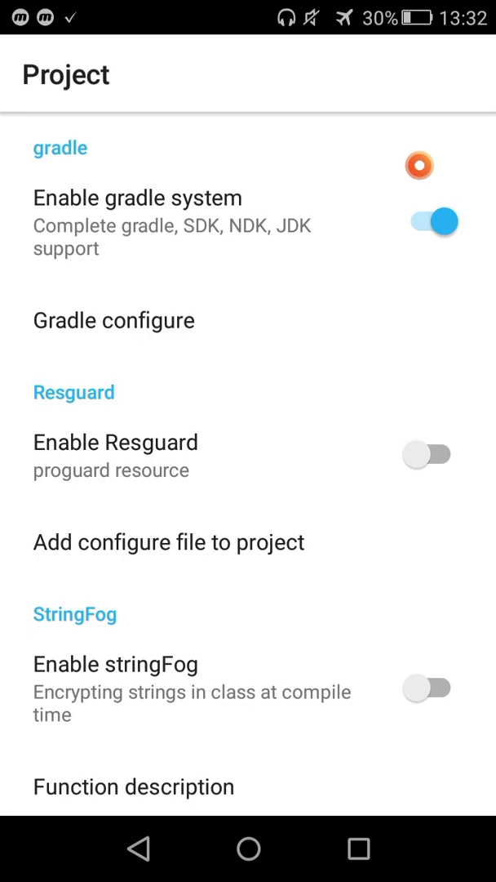
click(114, 320)
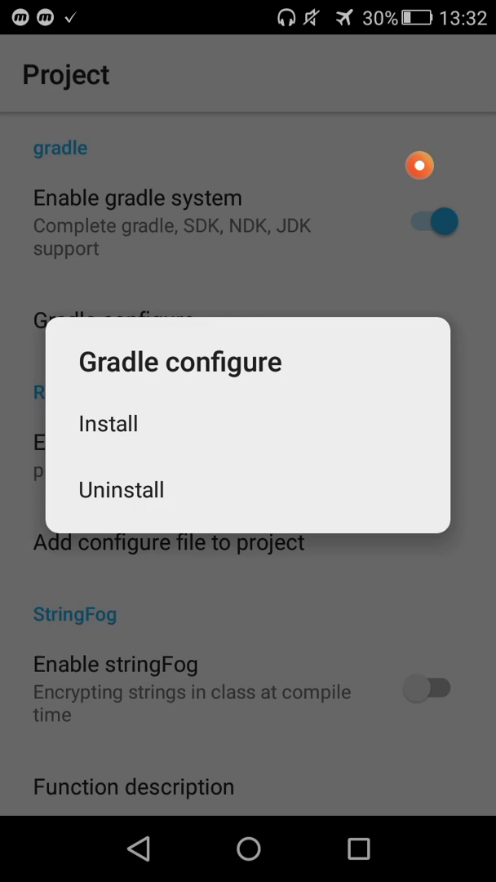
click(108, 423)
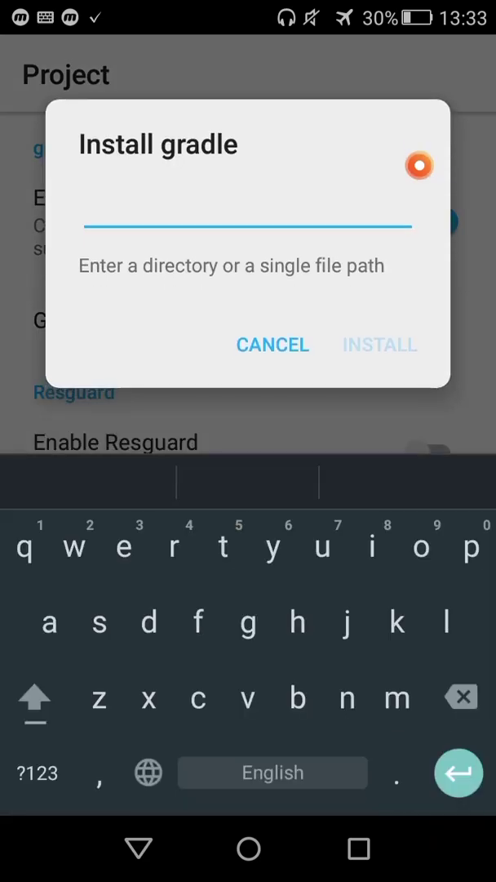
- Enter the gradle install path 'aidesdk/' in the prompt and close it
text(d)
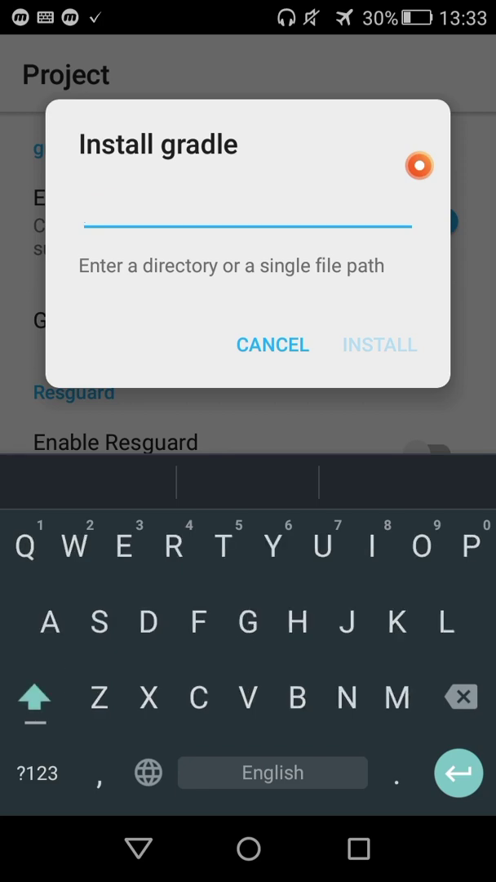
click(35, 699)
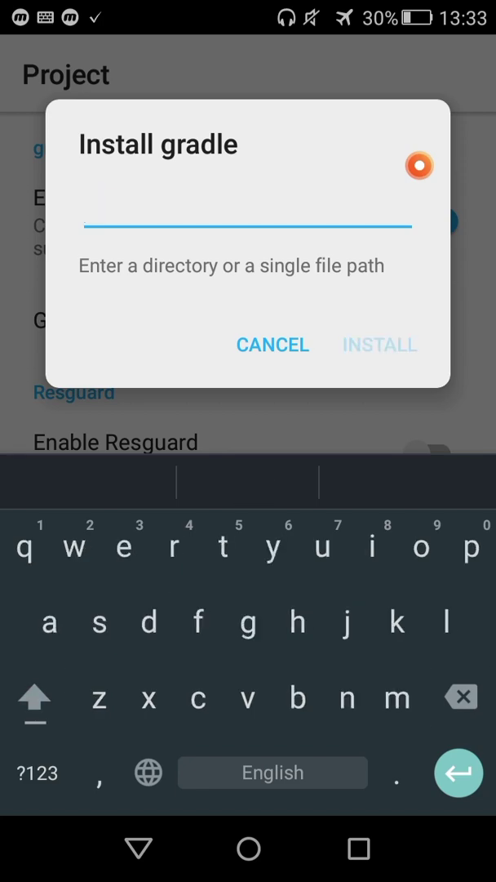
text(A)
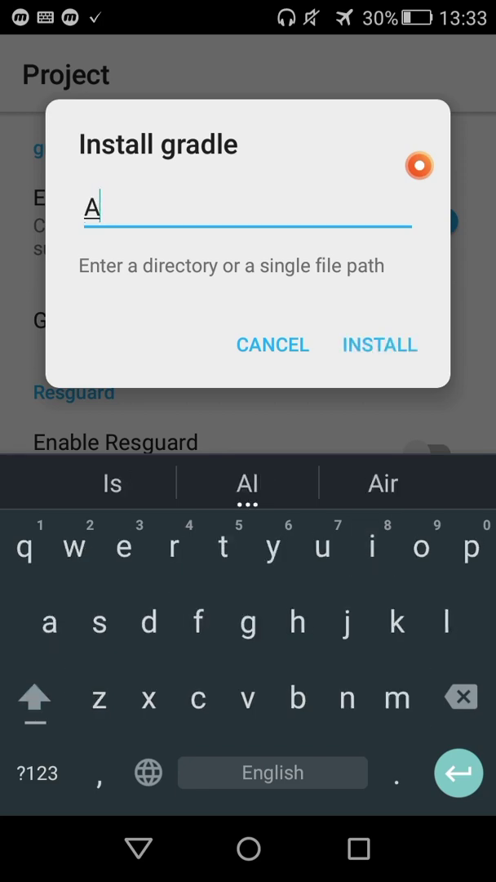
key(Backspace)
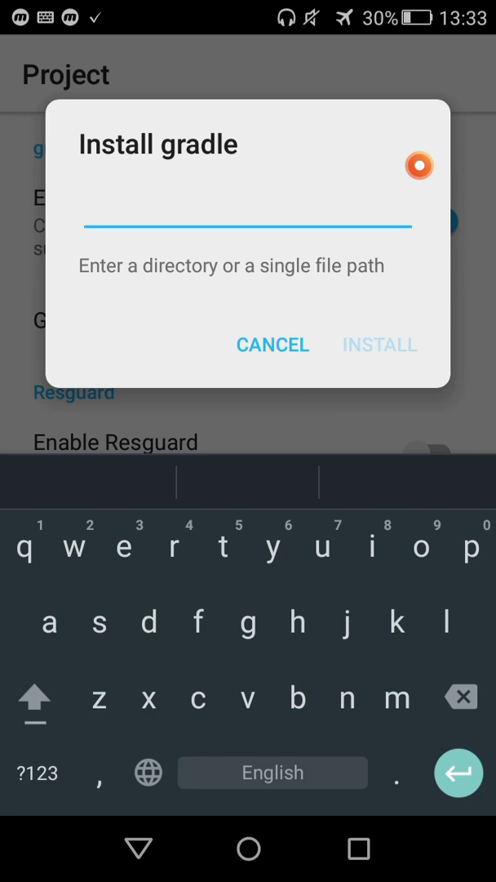
text(a)
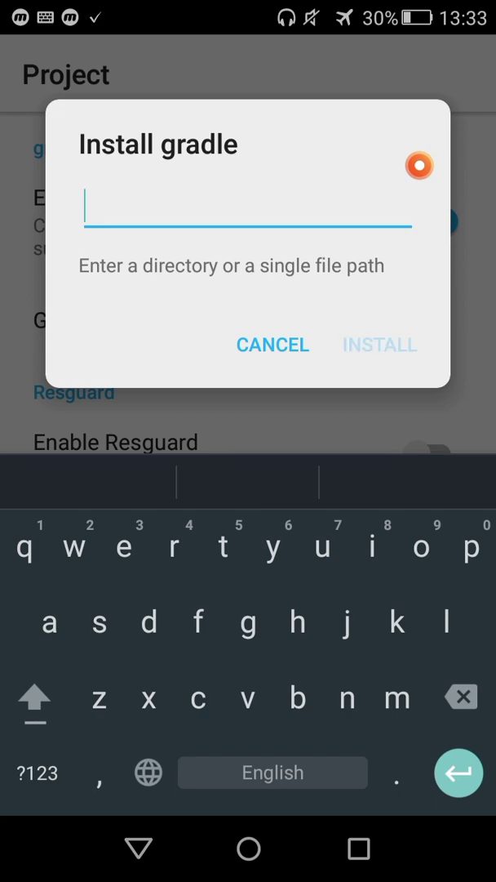
text(aide/)
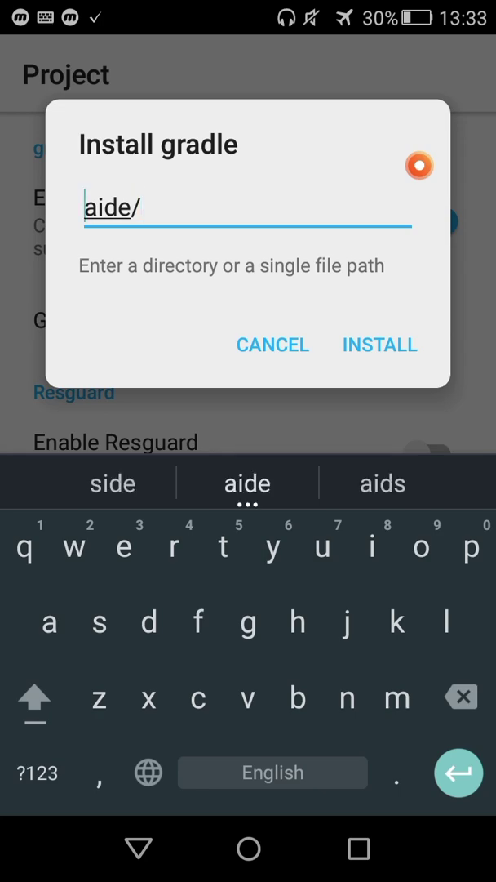
double_click(106, 205)
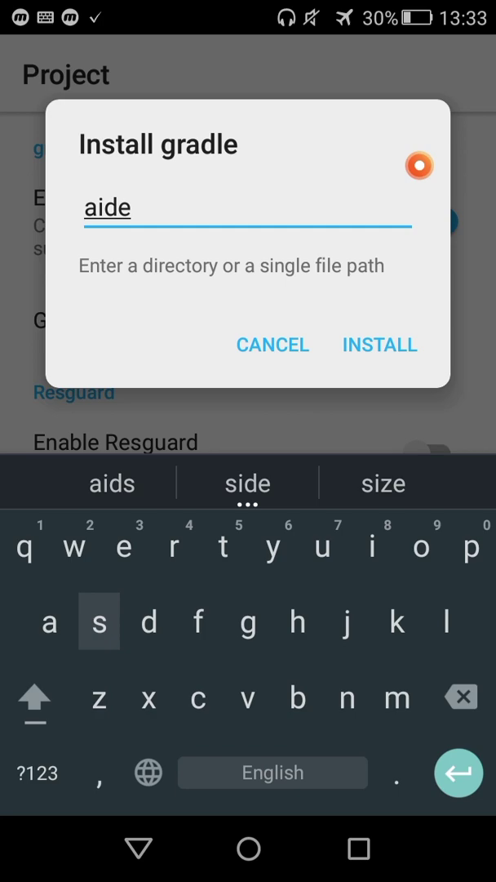
text(sdk/)
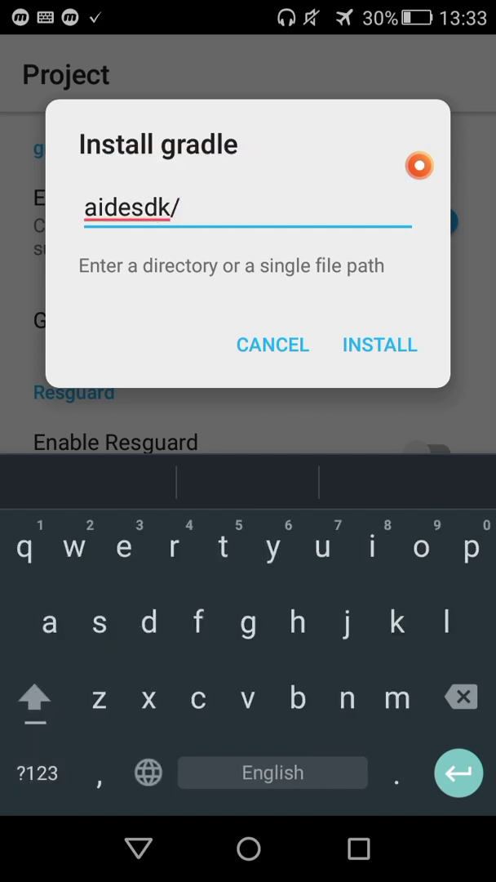
click(272, 343)
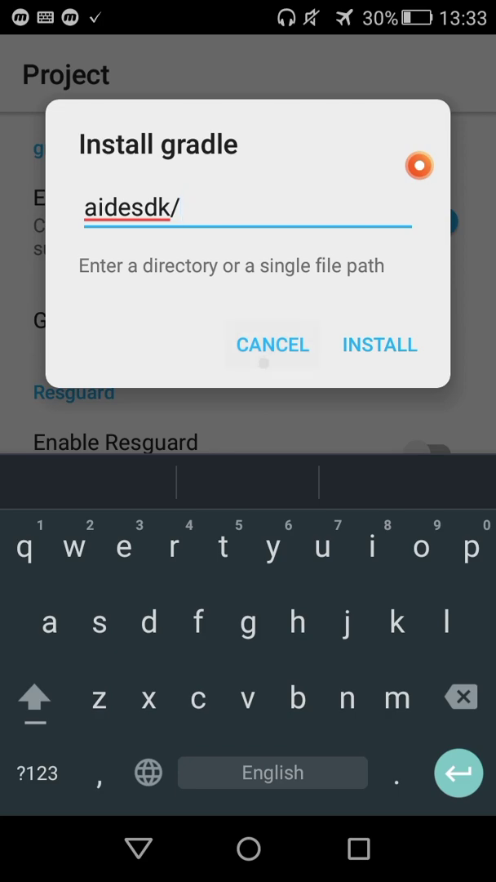
click(271, 343)
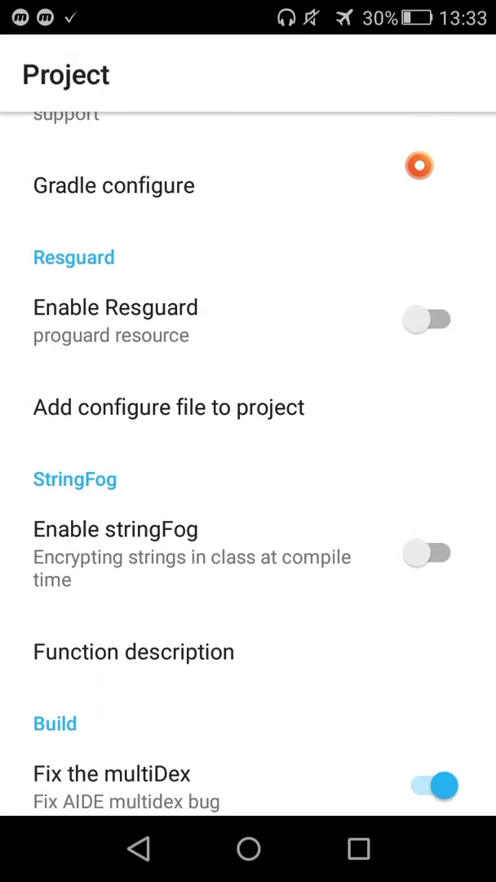
- Scroll through the Build and new-project options and return to the Advanced Settings categories
scroll(down, 3)
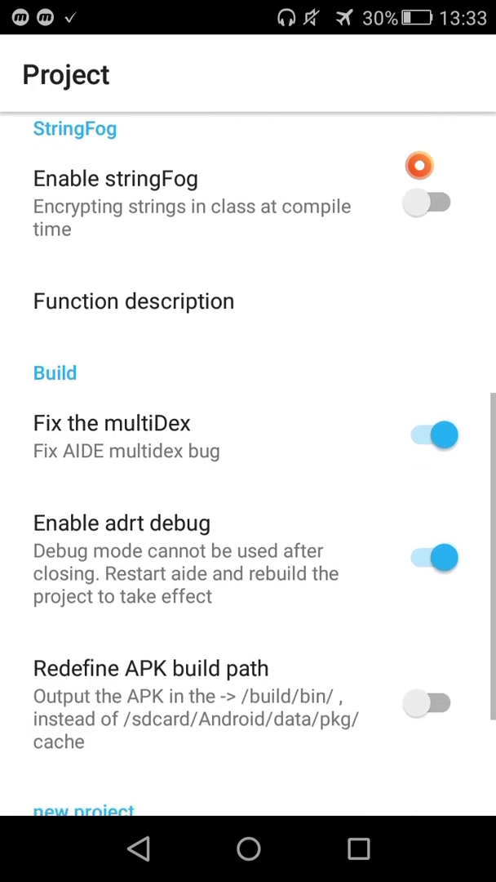
scroll(down, 3)
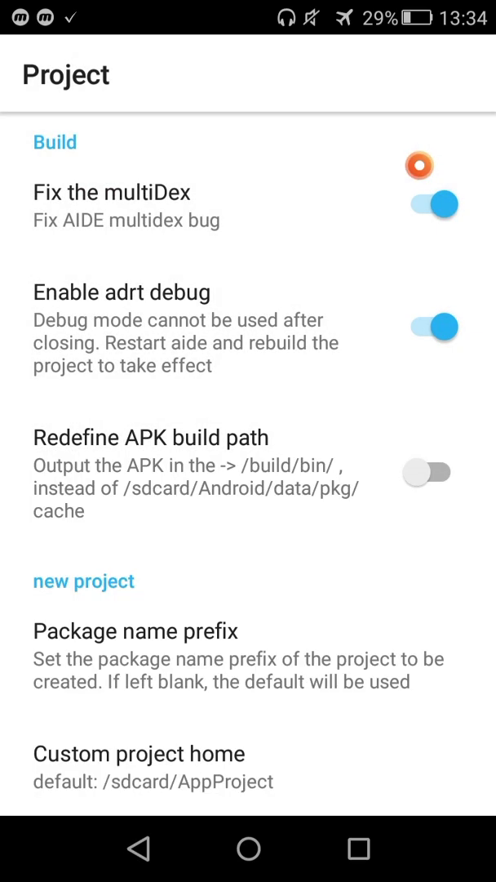
click(39, 74)
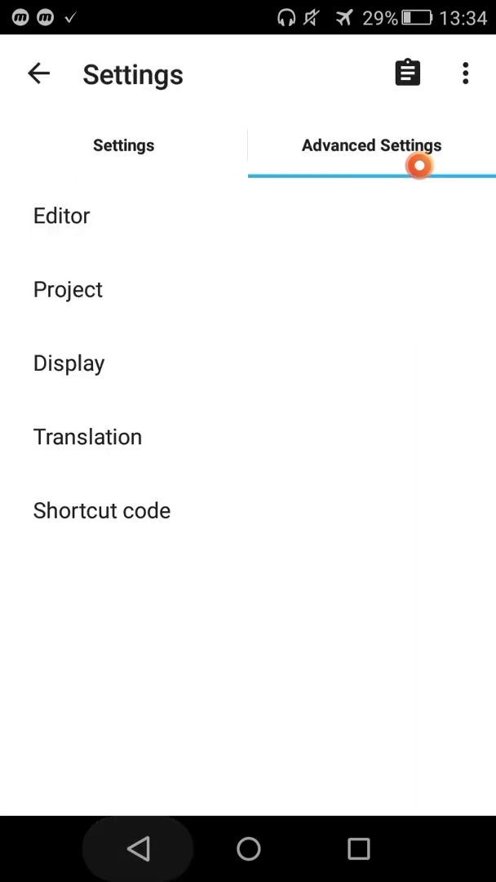
- Review the Display toggles, leave settings to the code, and reopen the app projects list
click(68, 362)
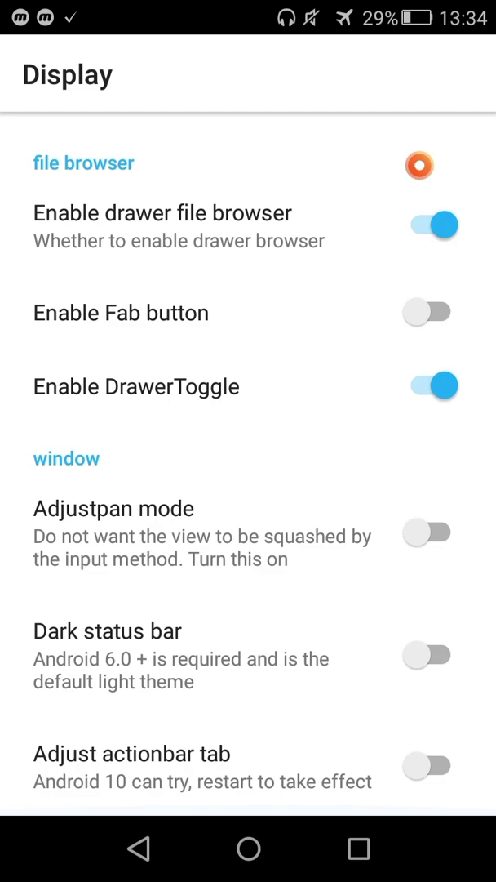
click(40, 74)
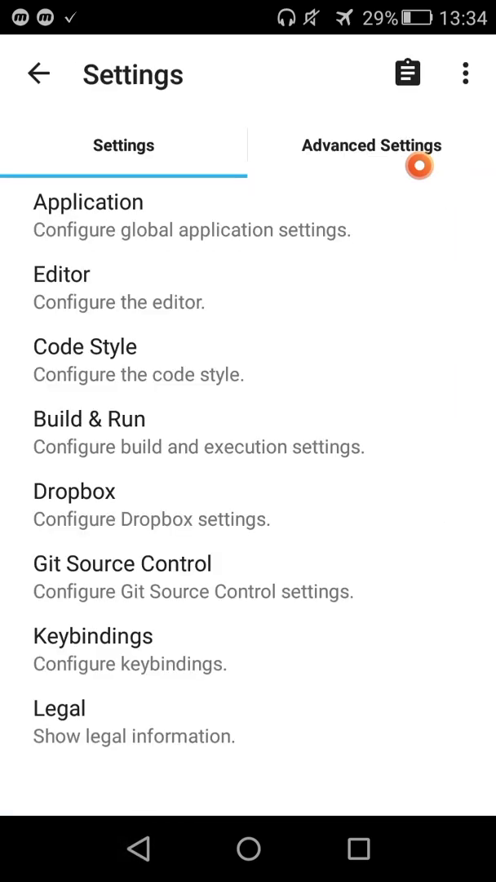
click(39, 73)
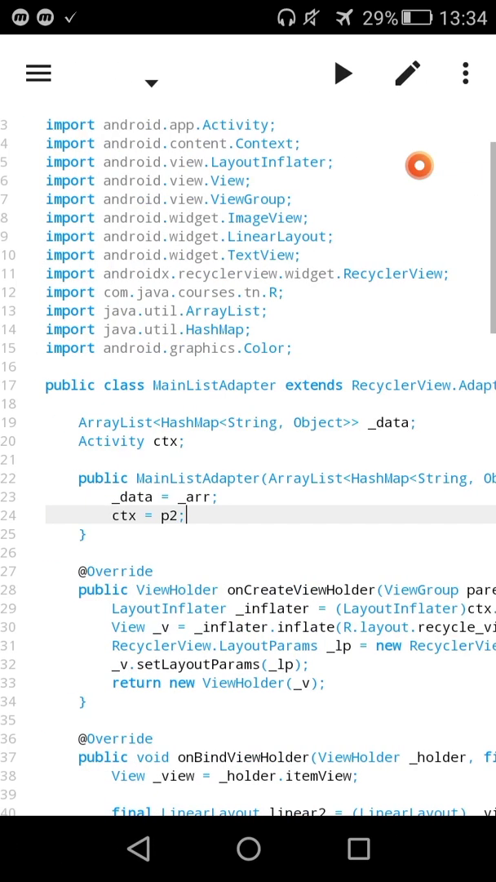
click(39, 71)
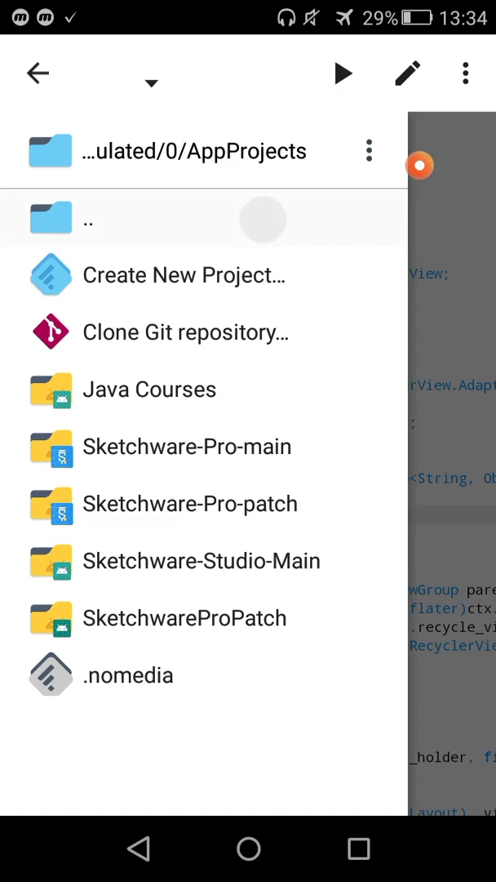